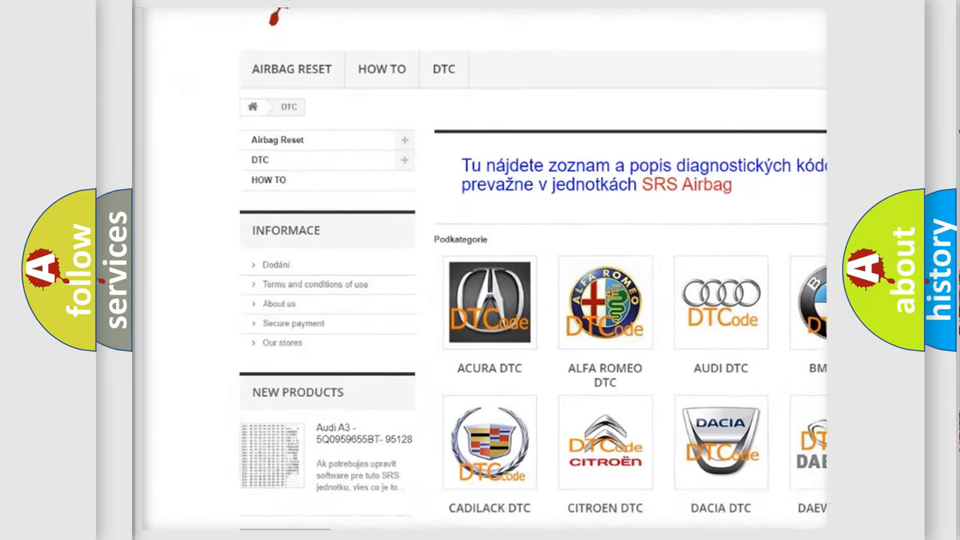
scroll("down", 3)
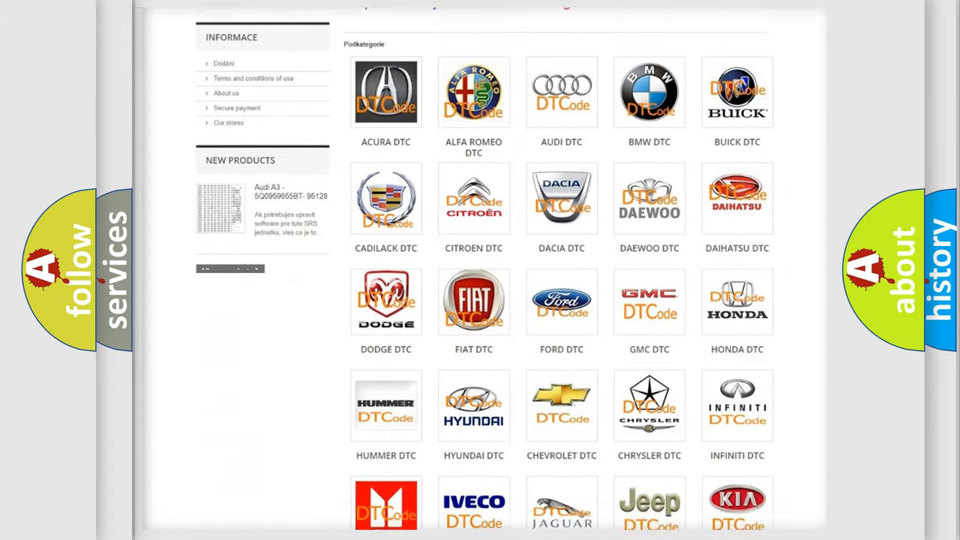
scroll("down", 3)
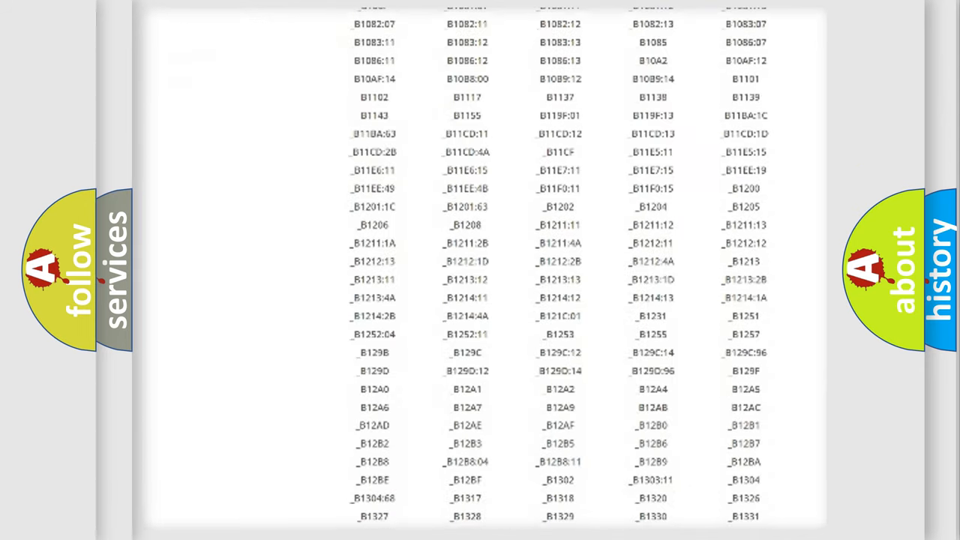
scroll("down", 3)
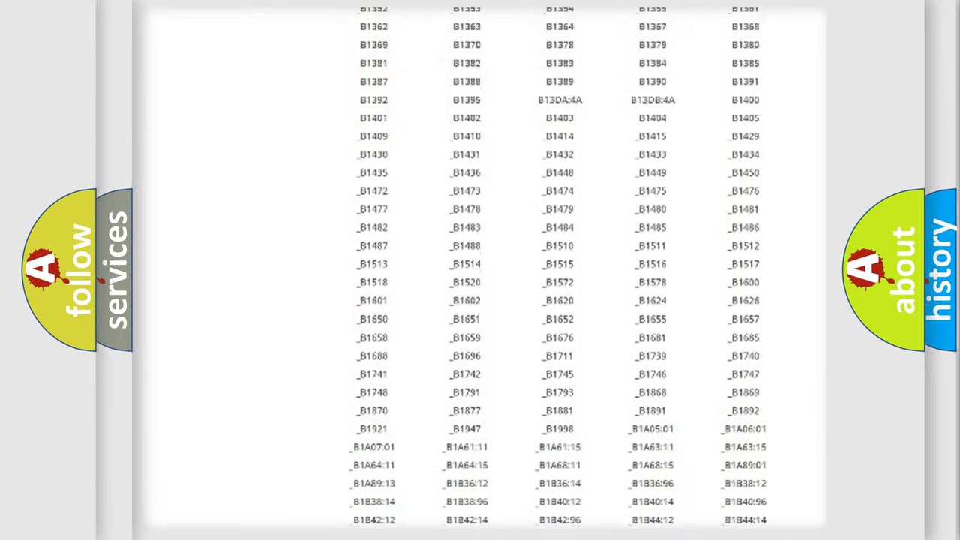